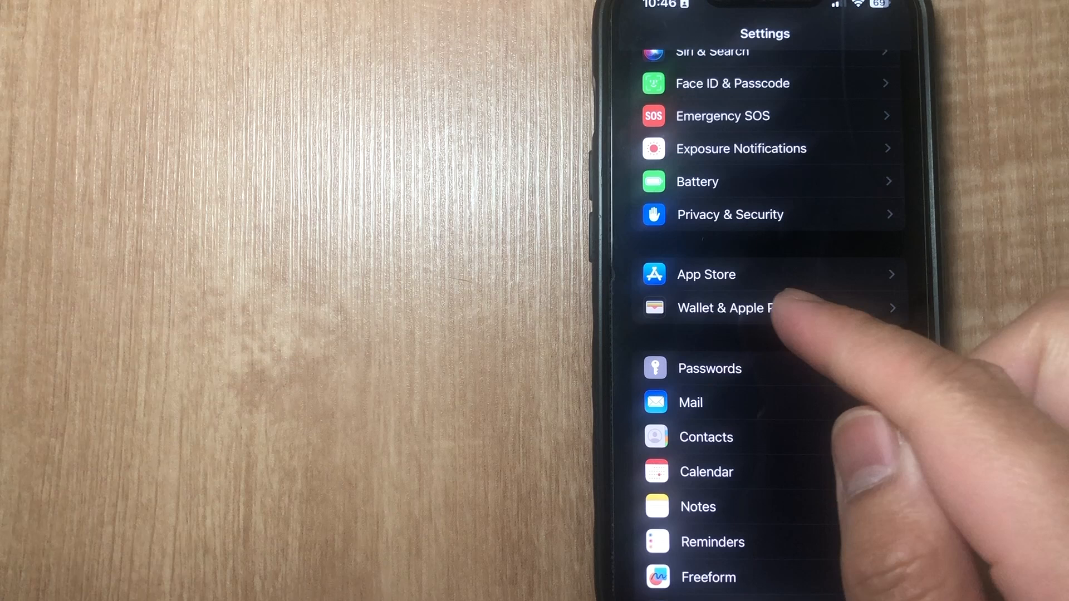
- Open the Wallet & Apple Pay page from the main Settings list
{"action": "left_click", "coordinate": [725, 308]}
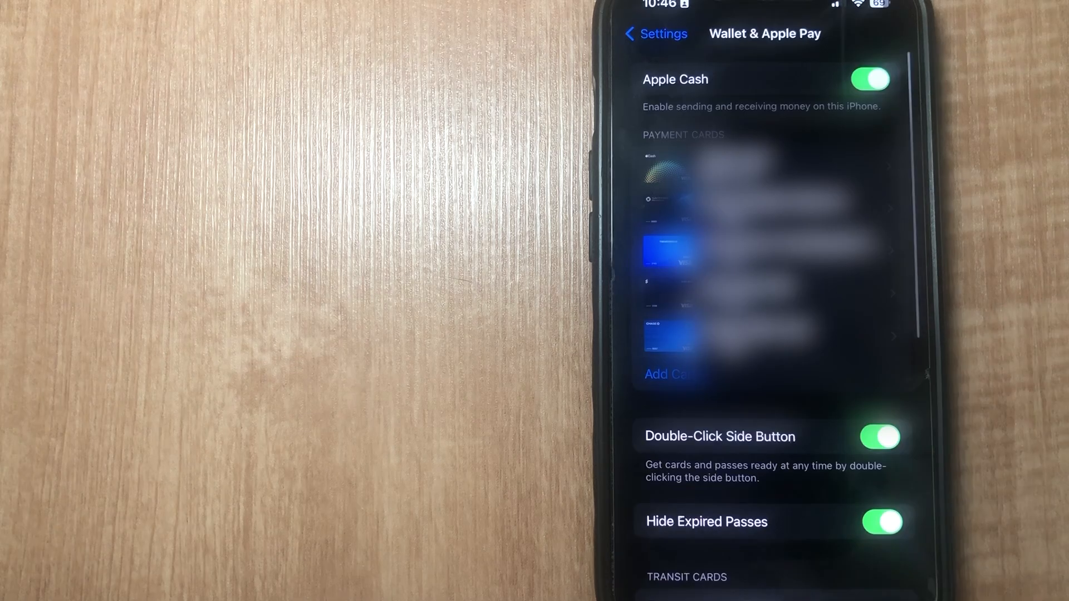